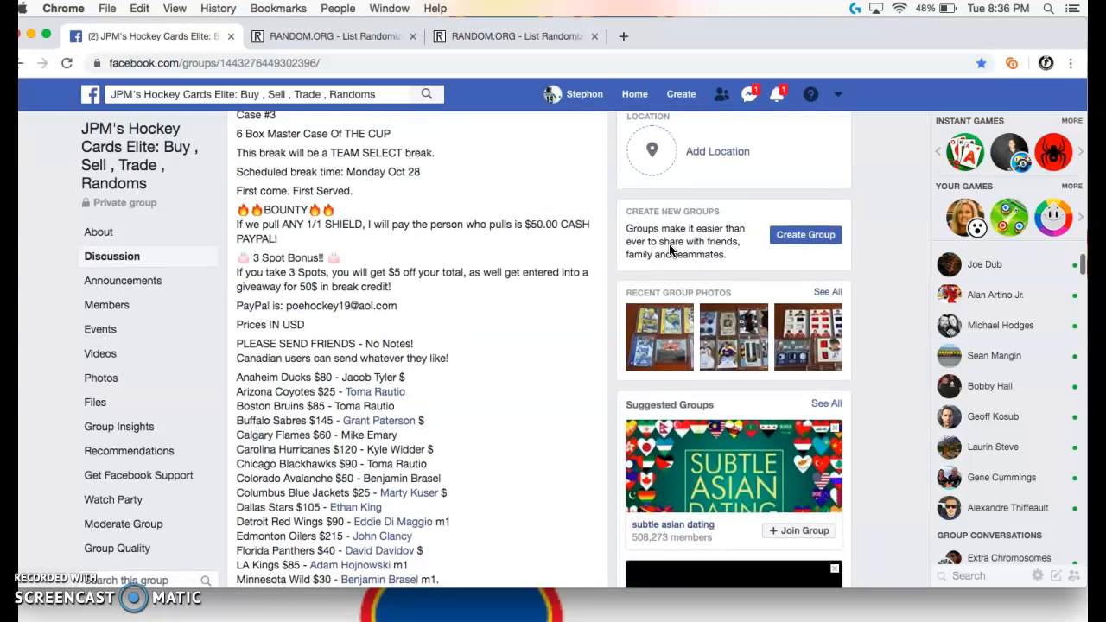
Review the pasted team-and-buyer list in the team List Randomizer form
scroll(down, 3)
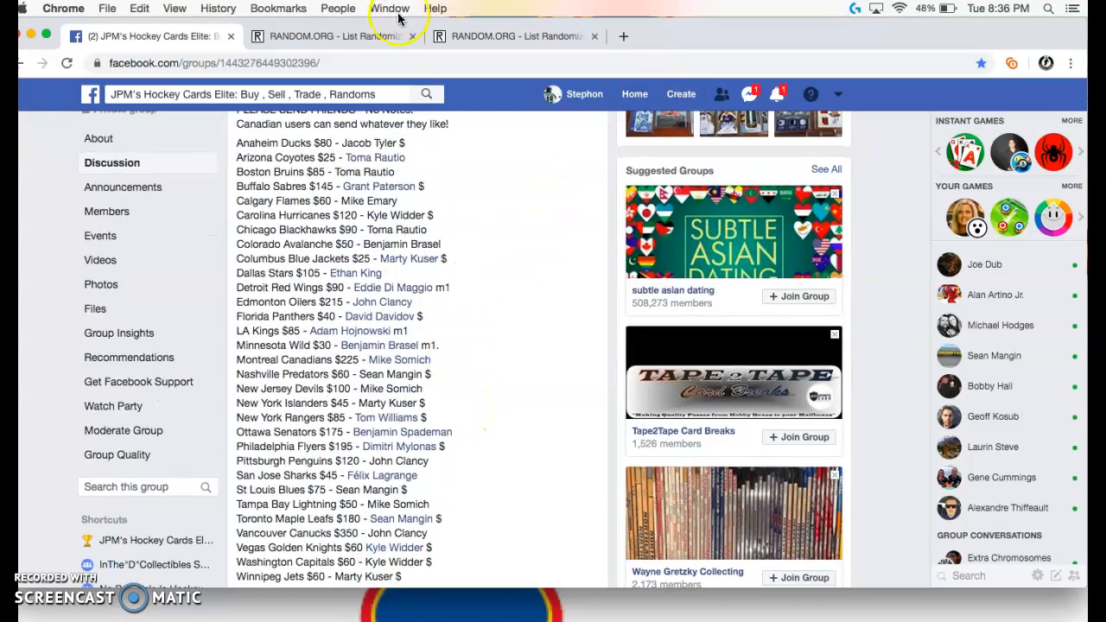
click(329, 36)
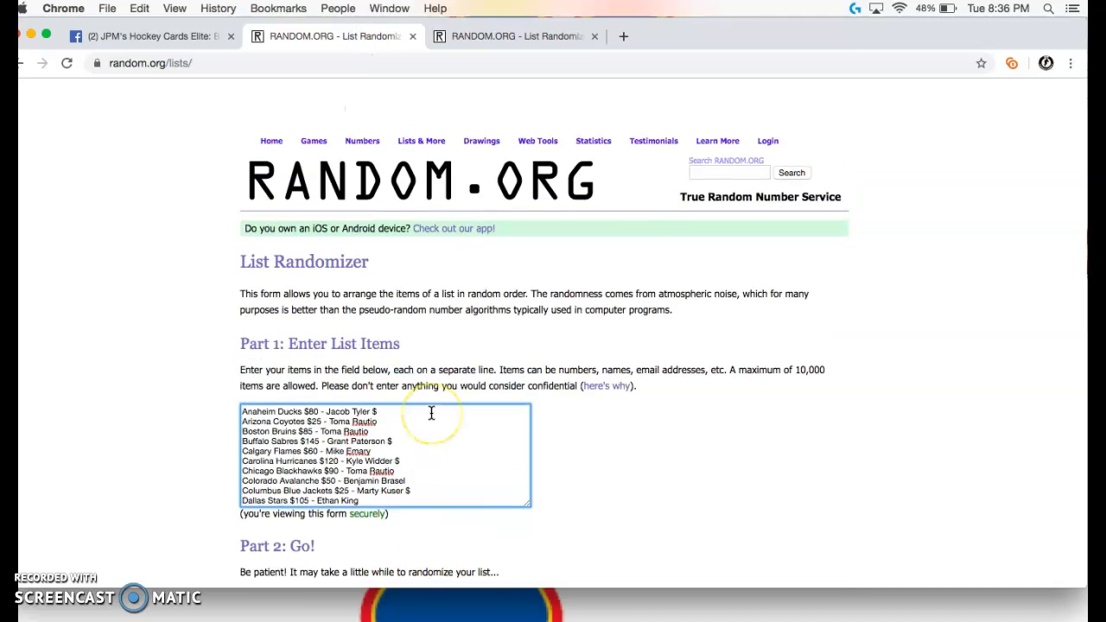
scroll(down, 3)
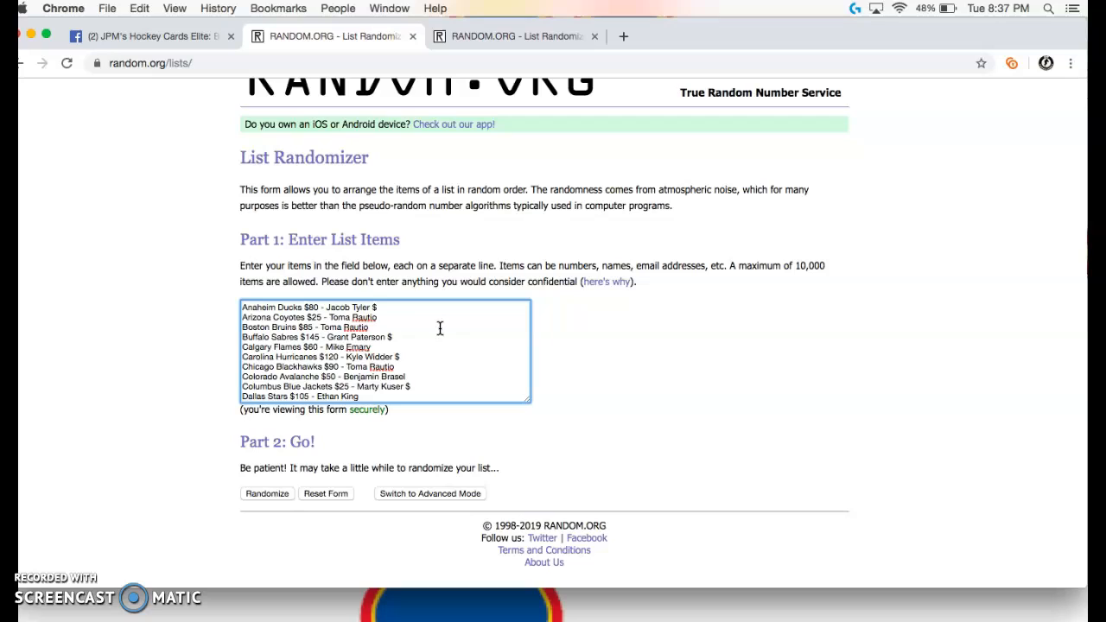
mouse_move(255, 299)
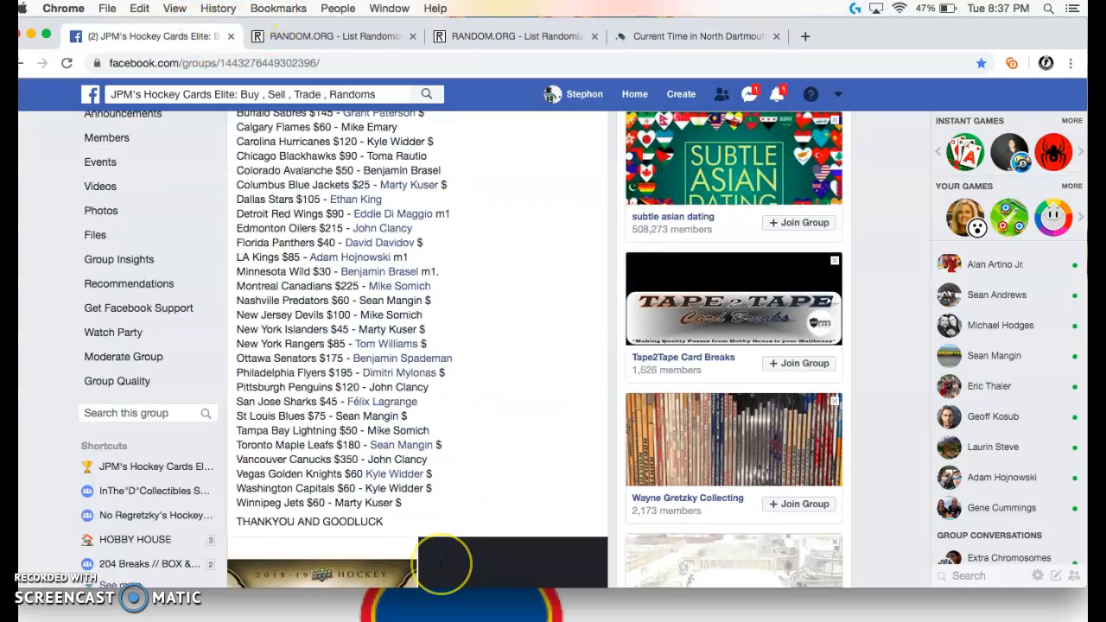
Check the post's LIVE comments and the 8:37 PM EDT time, then return to the team randomizer
scroll(down, 3)
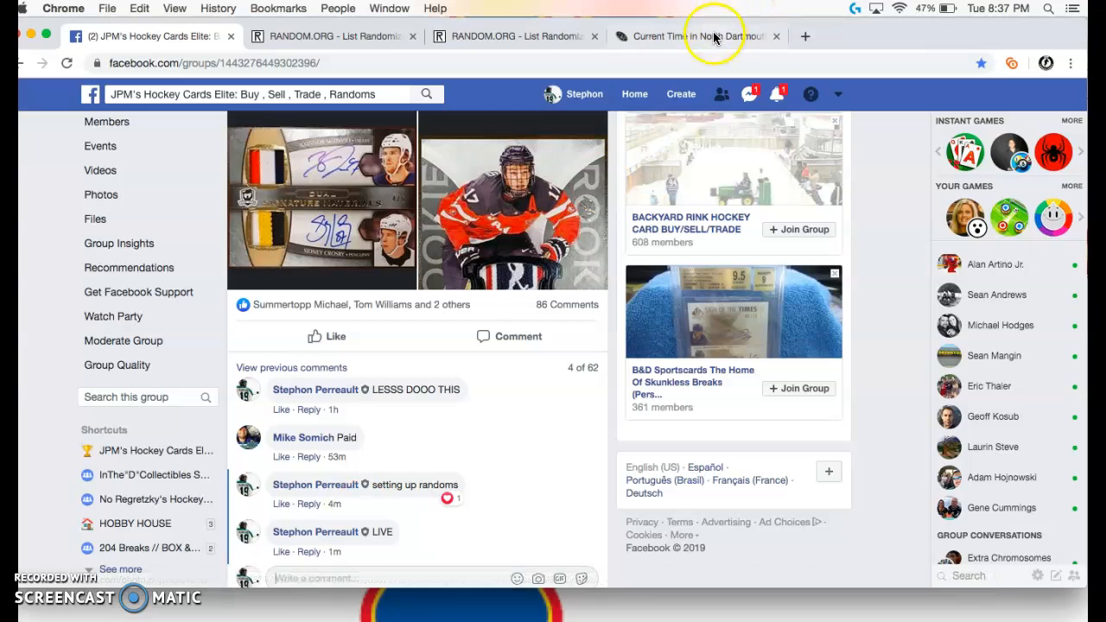
click(692, 35)
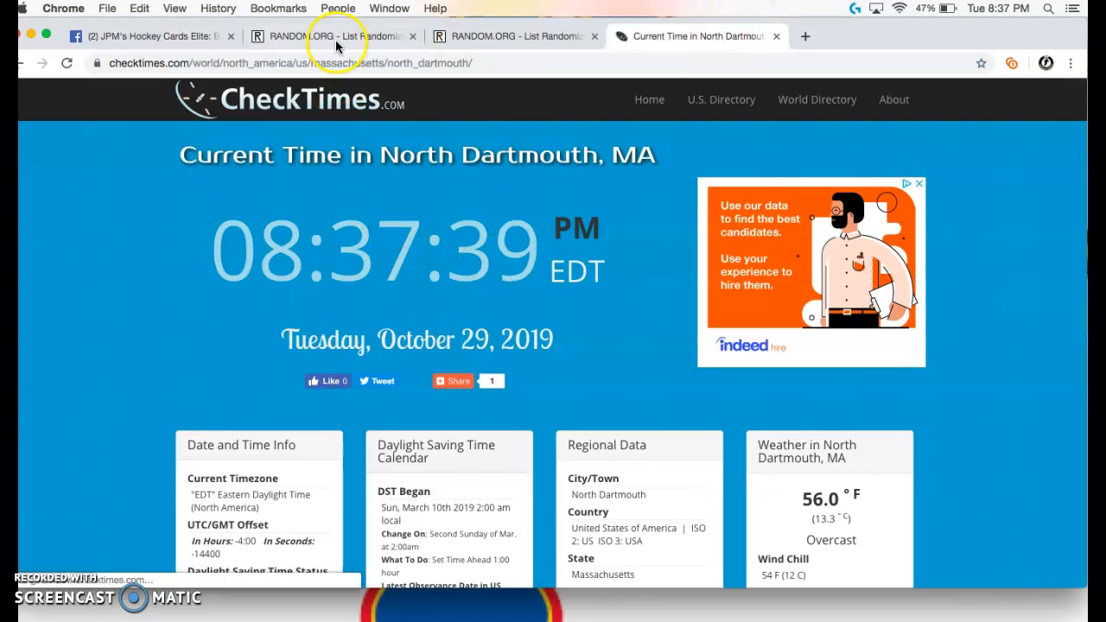
click(328, 37)
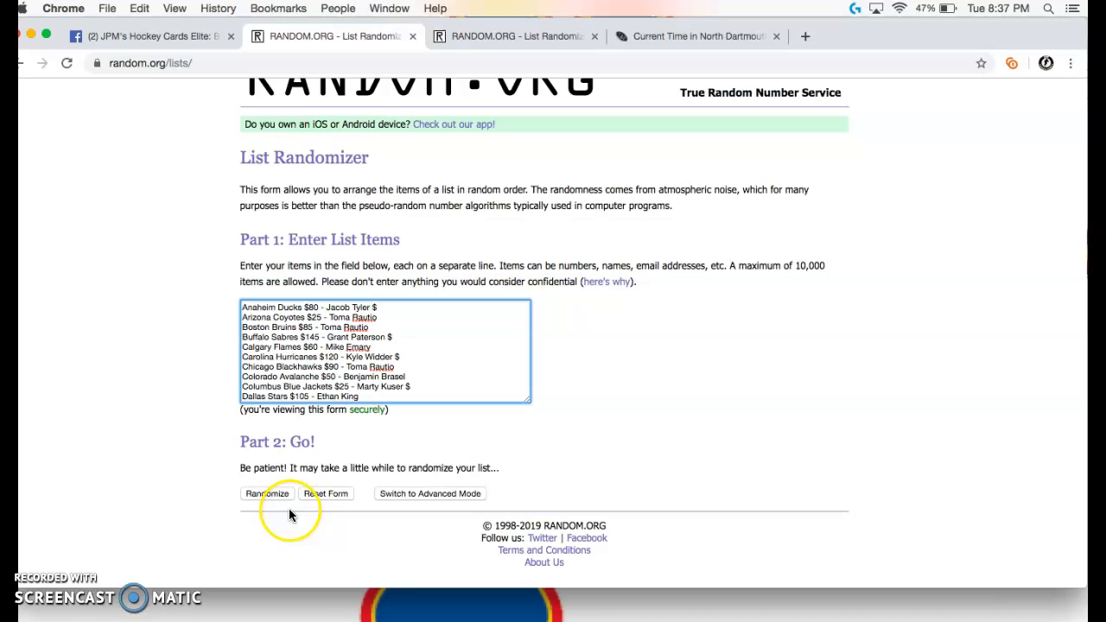
Randomize the 31-team list three times and highlight Calgary Flames and Dallas Stars at the top
click(263, 495)
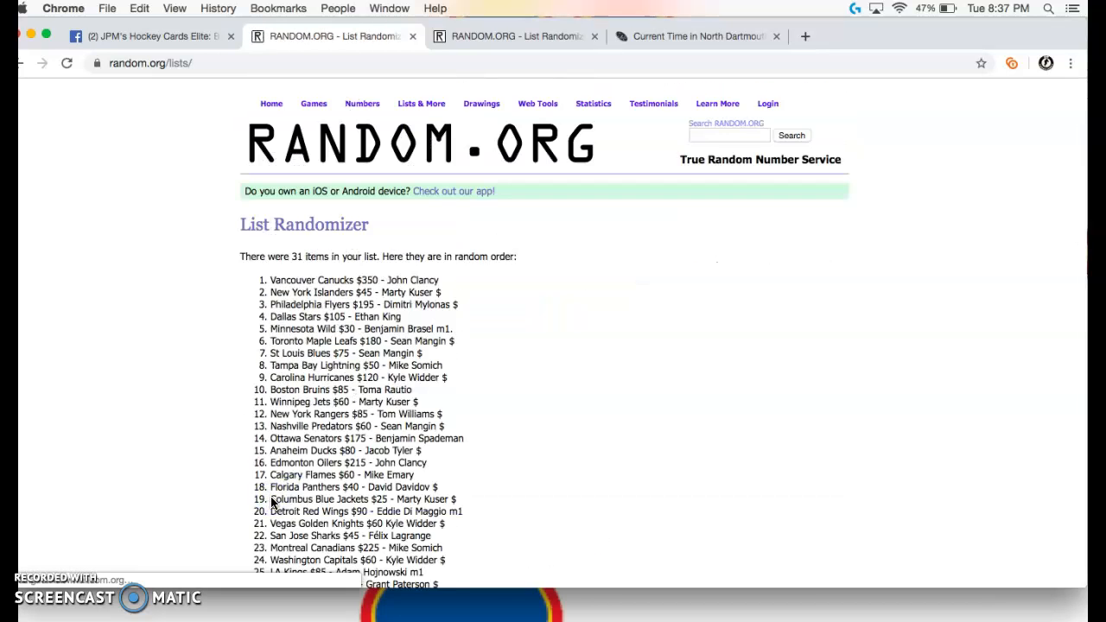
click(255, 494)
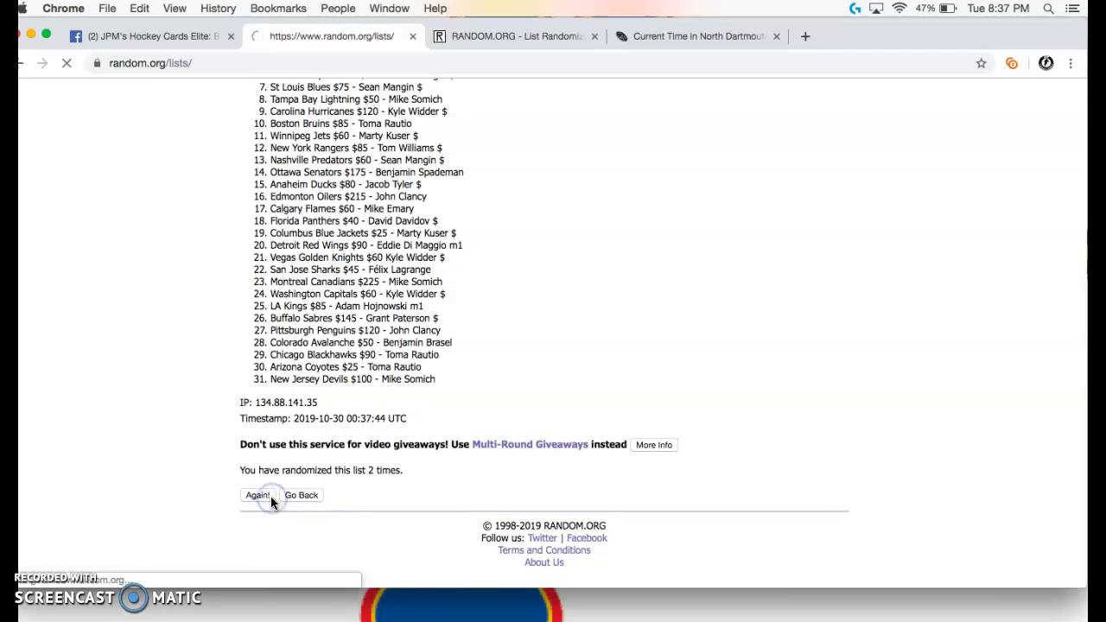
click(258, 494)
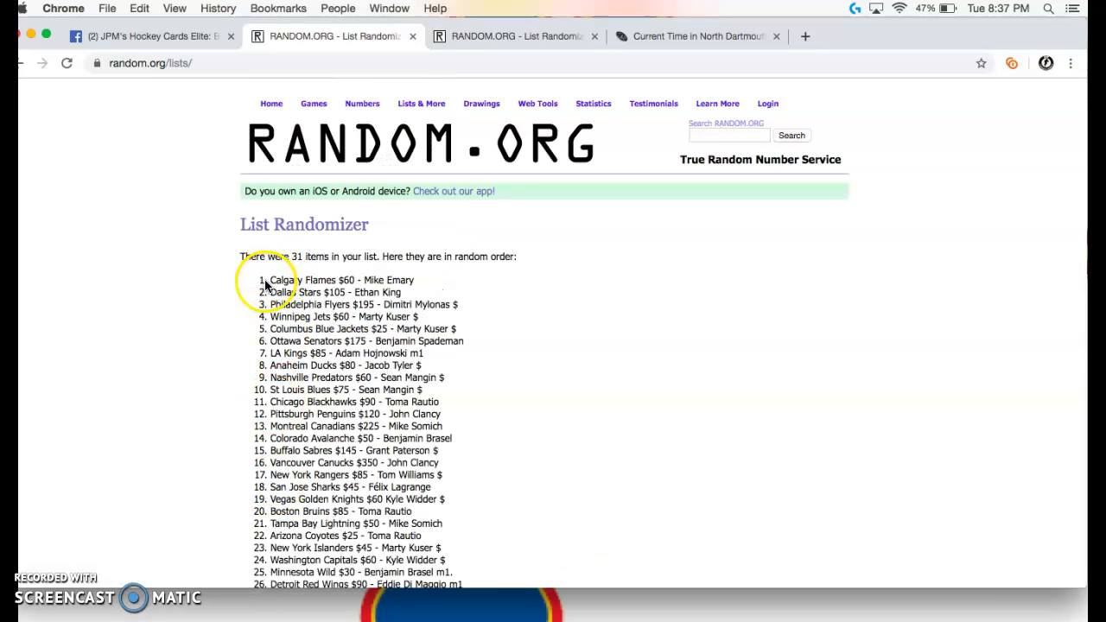
drag(268, 280, 424, 292)
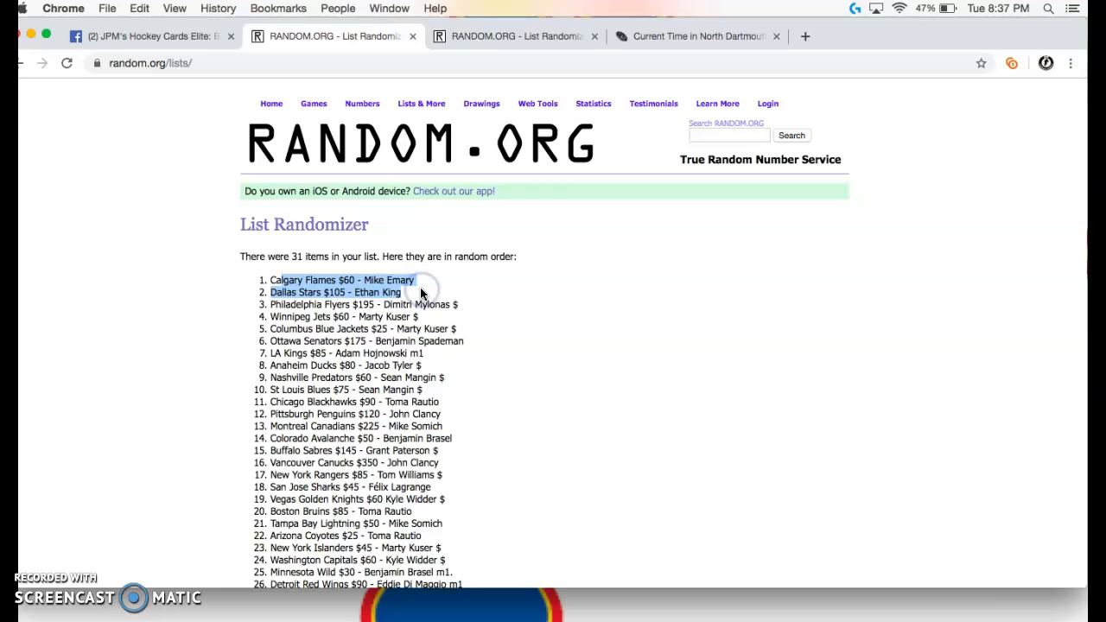
click(507, 287)
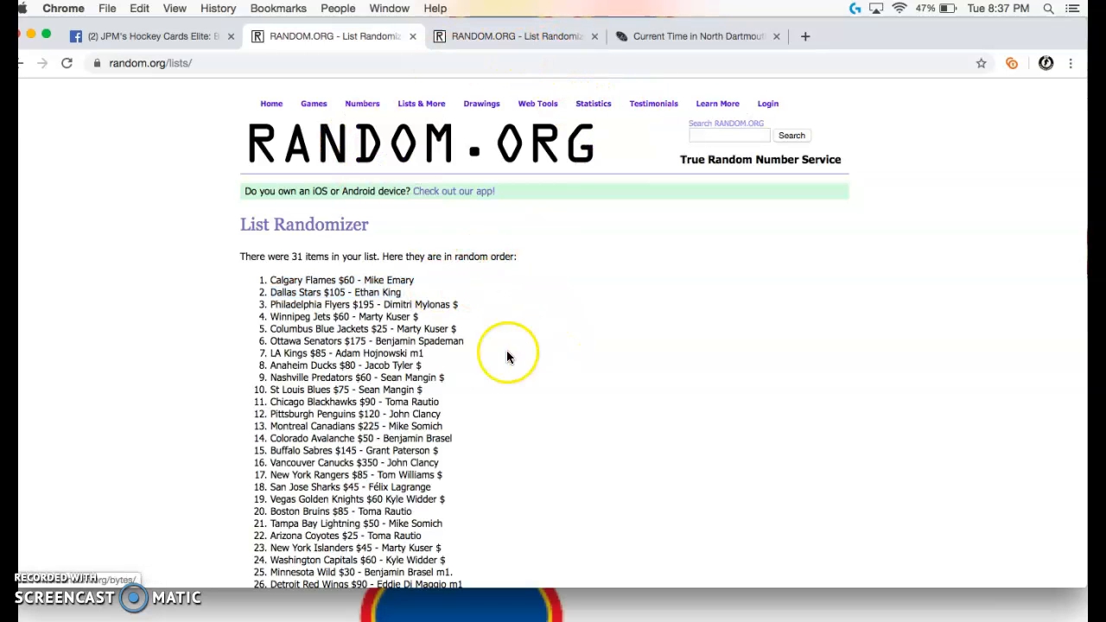
click(527, 38)
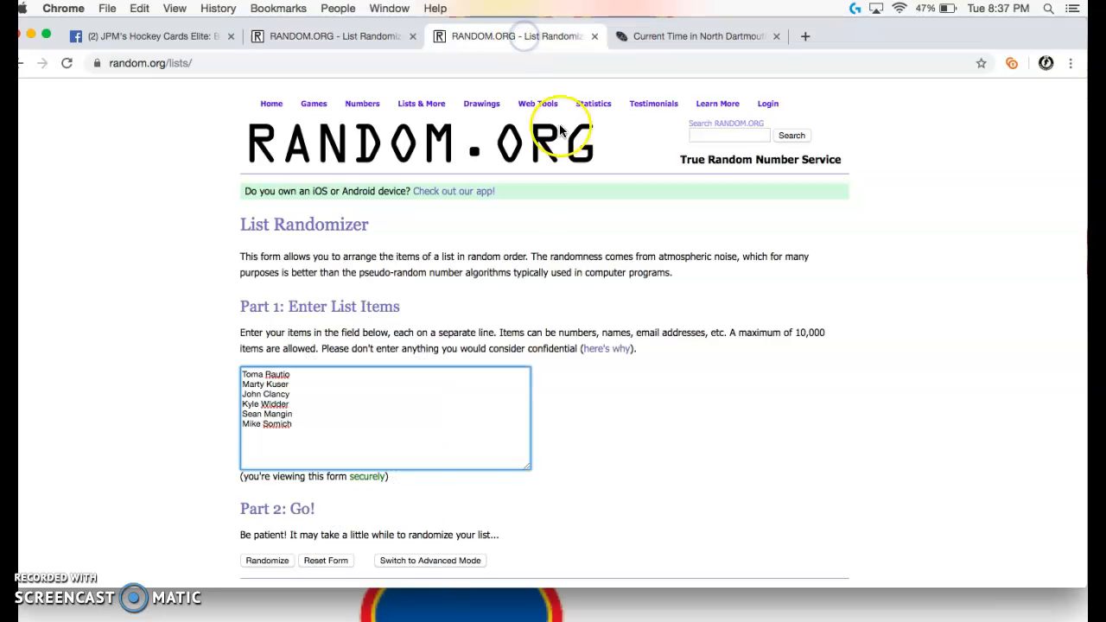
scroll(down, 3)
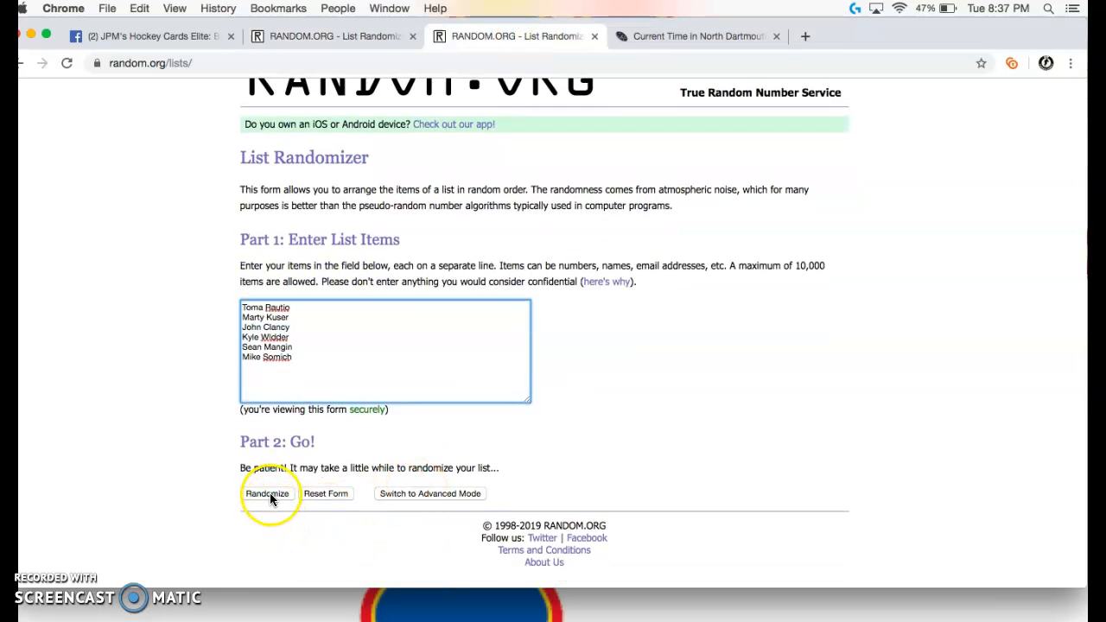
click(266, 494)
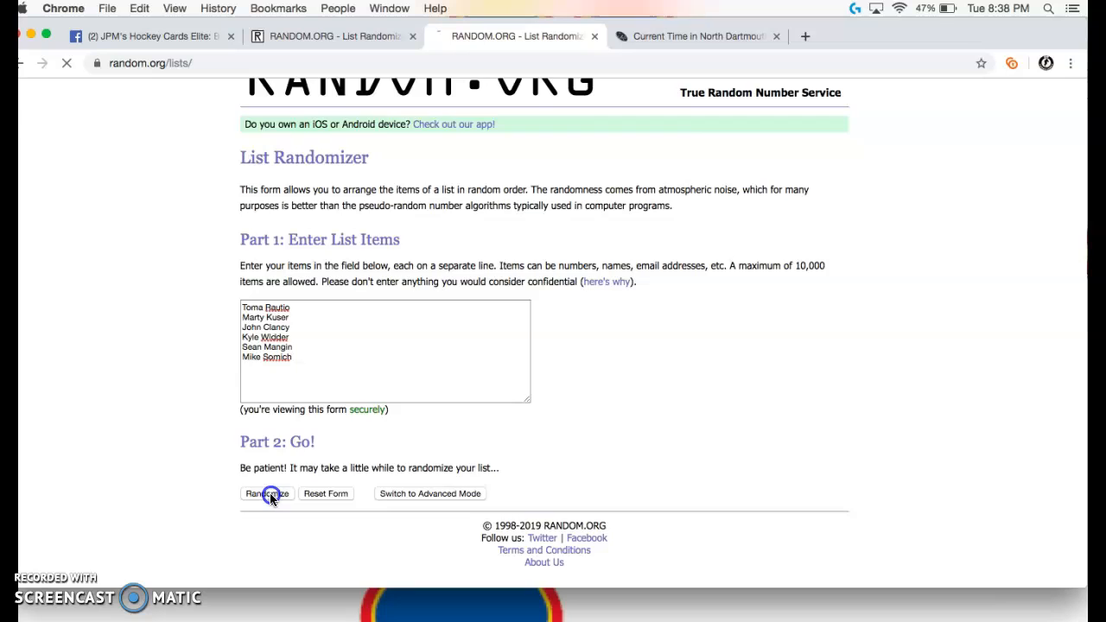
click(266, 494)
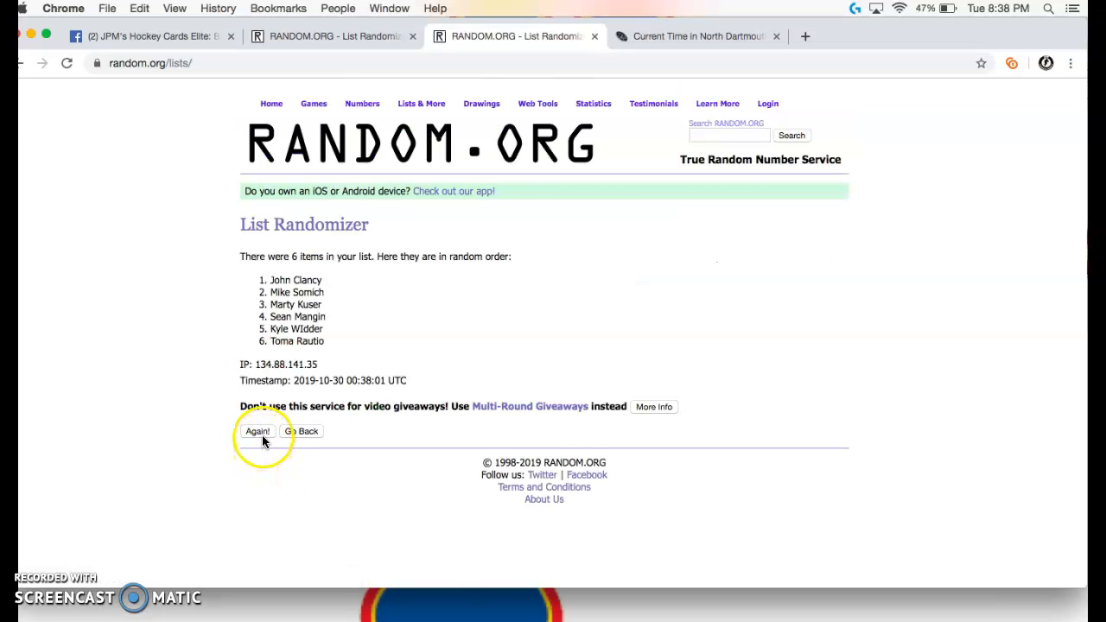
click(258, 433)
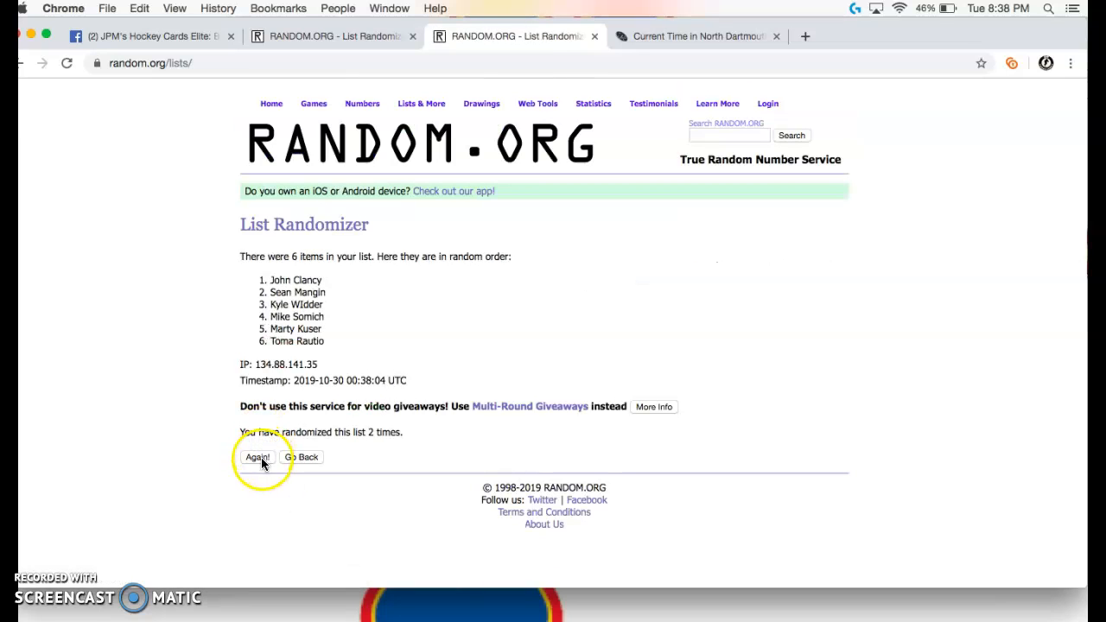
click(256, 456)
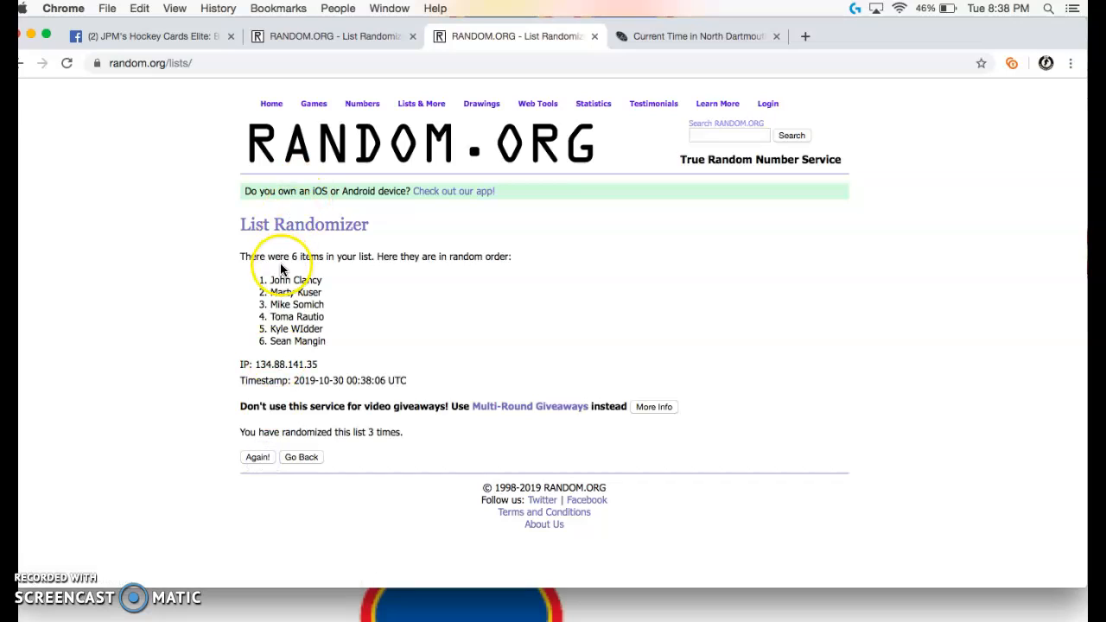
double_click(294, 280)
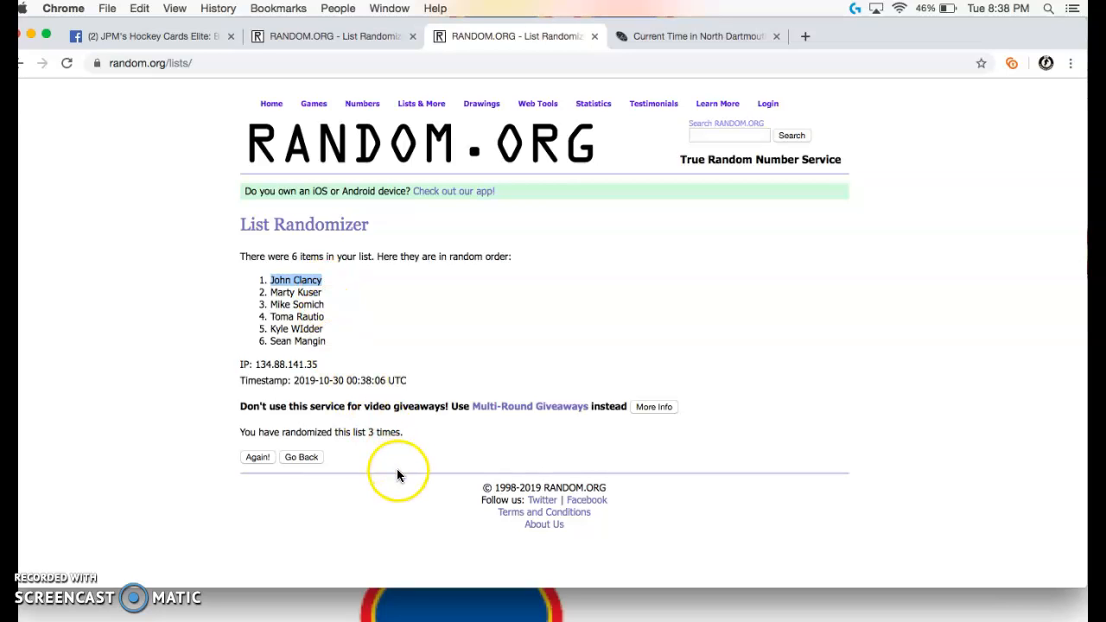
click(398, 476)
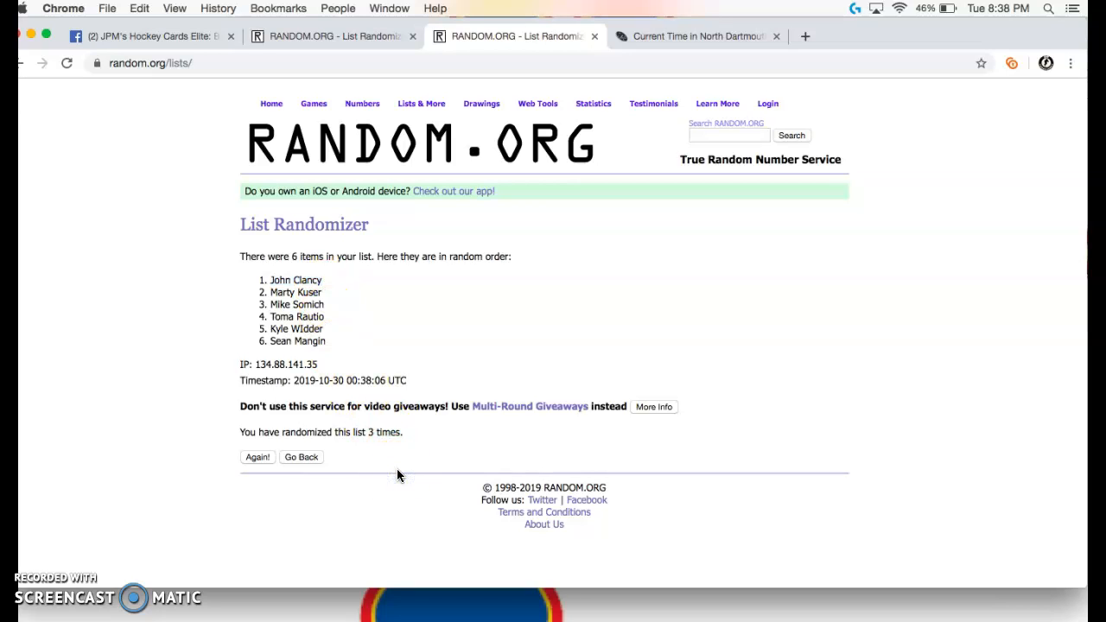